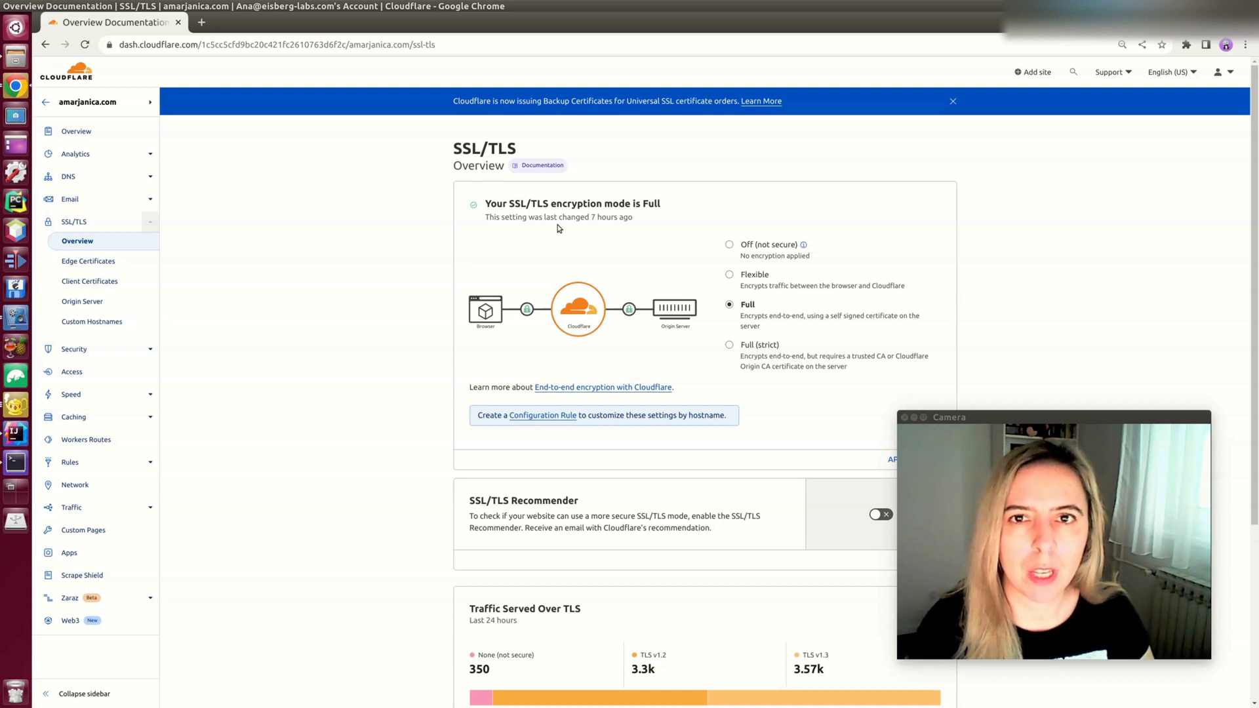
mouse_move(838, 36)
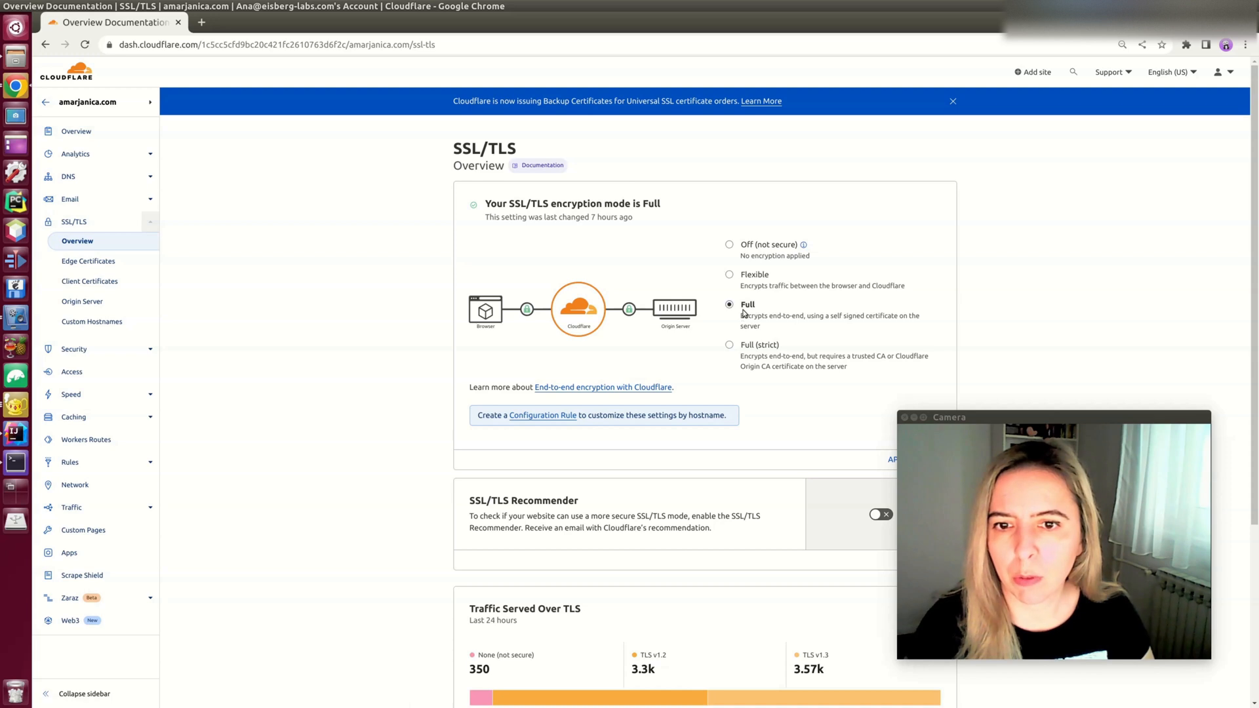
mouse_move(761, 299)
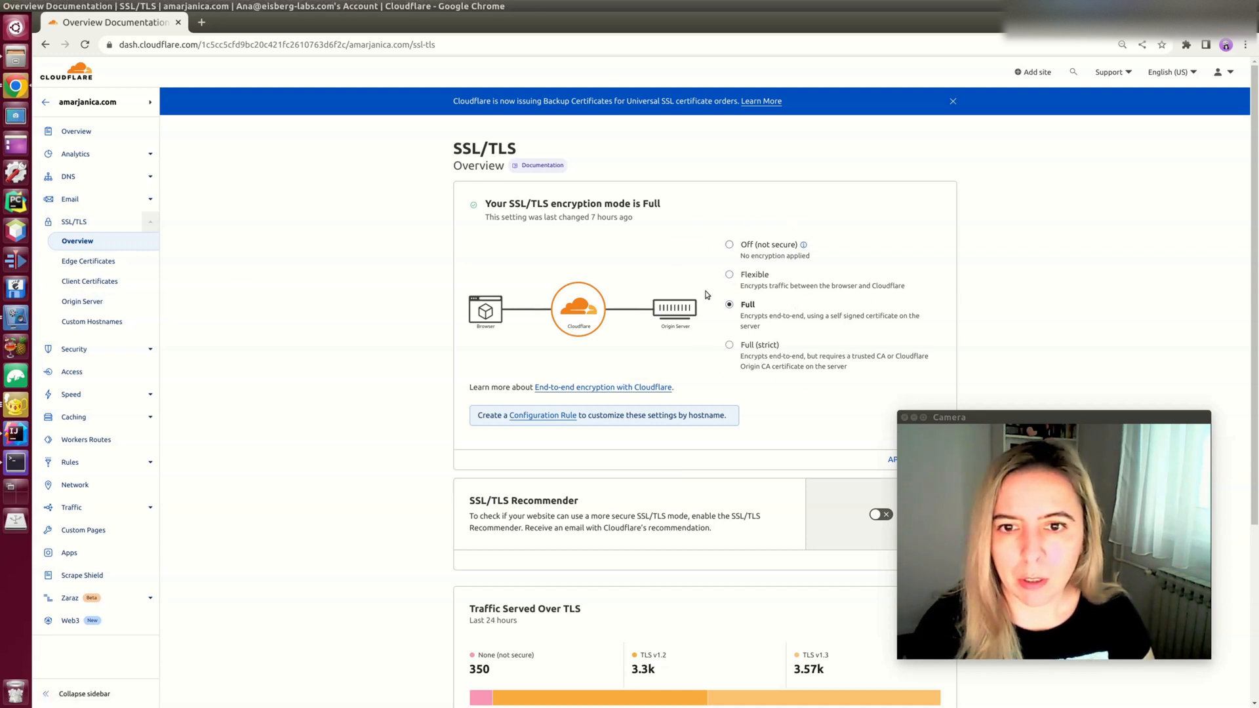
Start a new origin certificate from the SSL/TLS Origin Server page for amarjanica.com.
click(82, 301)
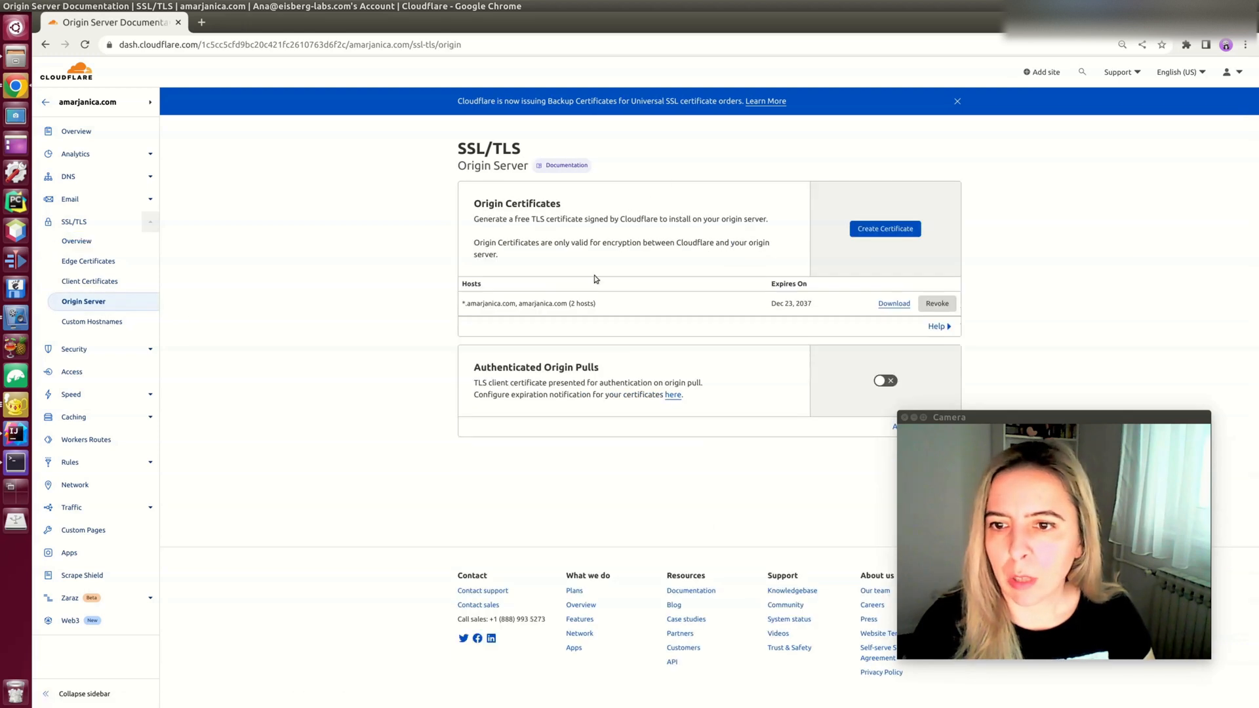
mouse_move(641, 210)
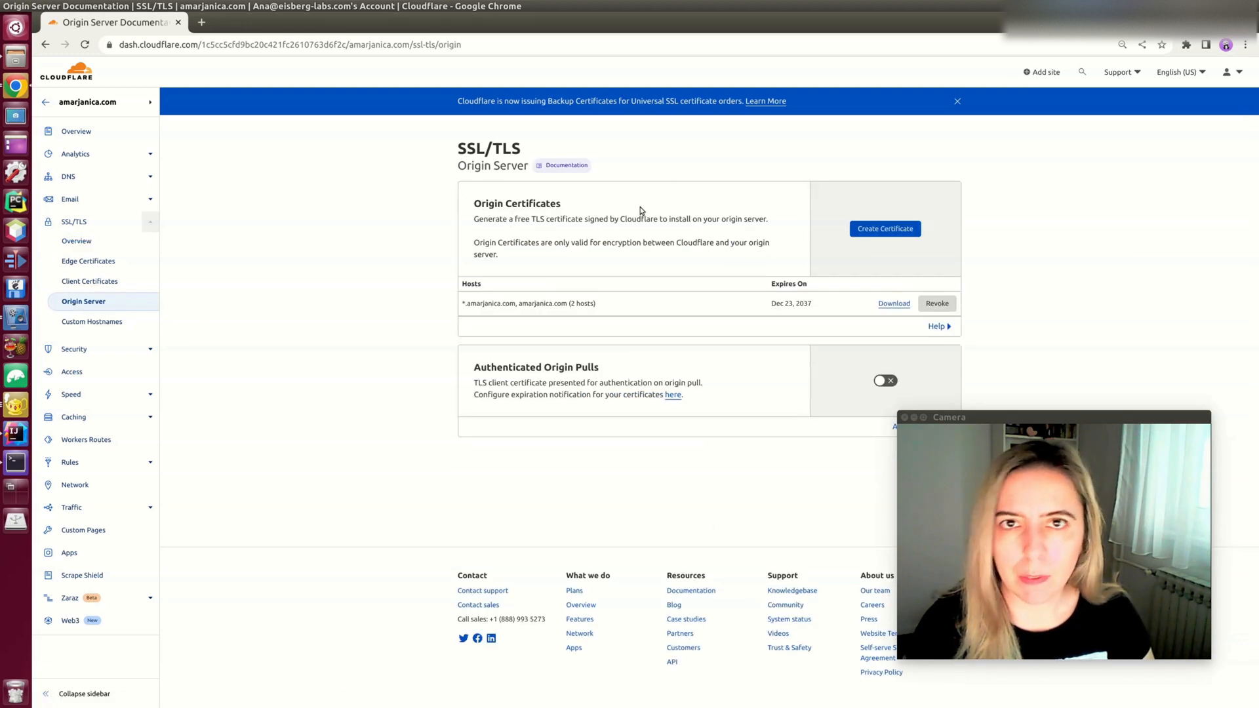
mouse_move(542, 198)
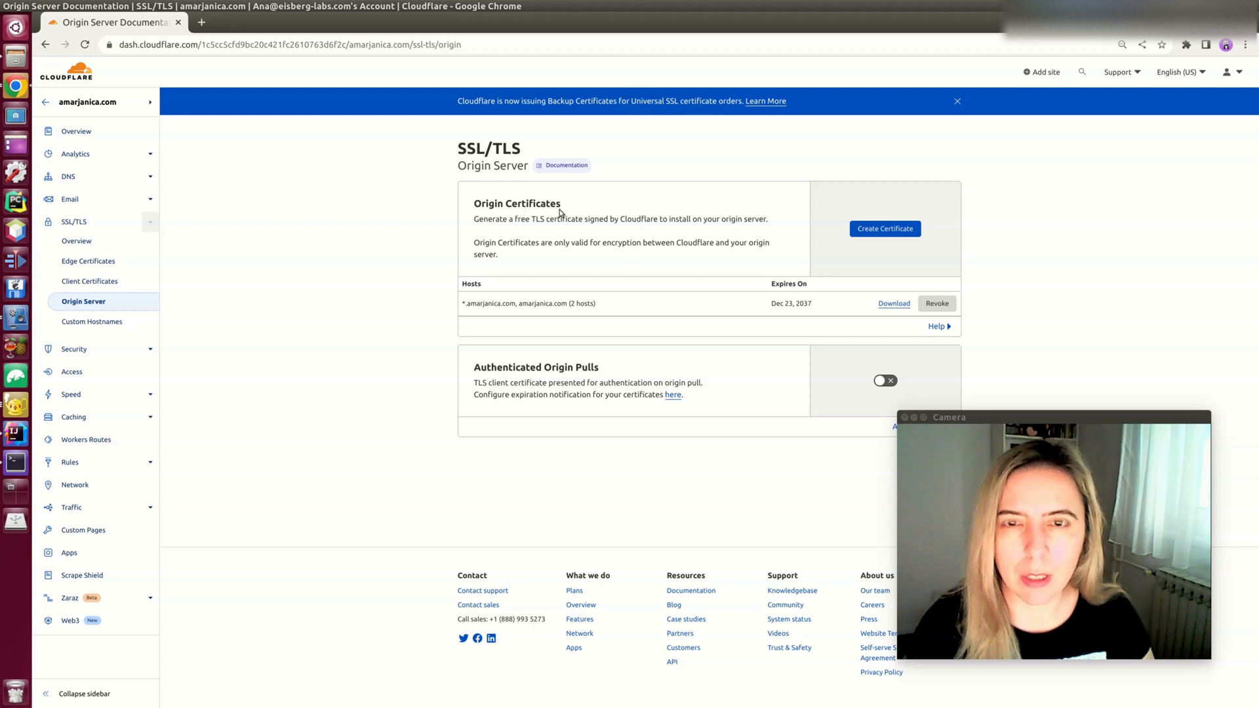
click(884, 228)
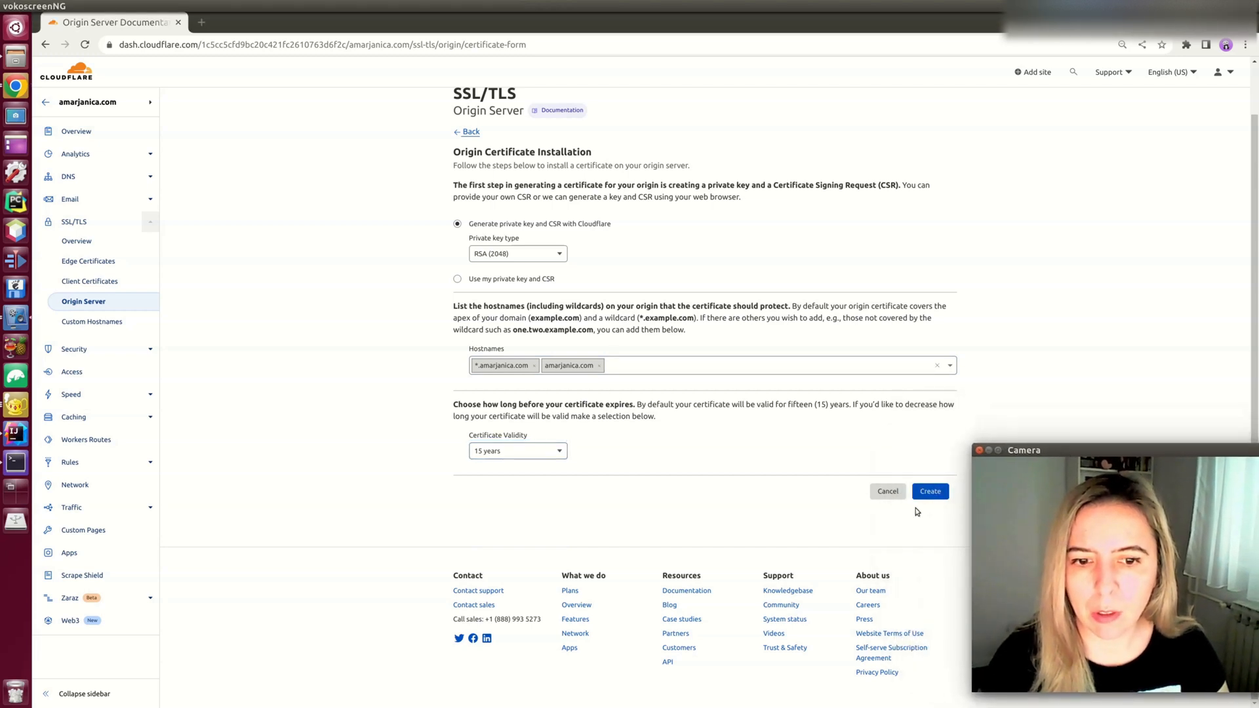
click(930, 490)
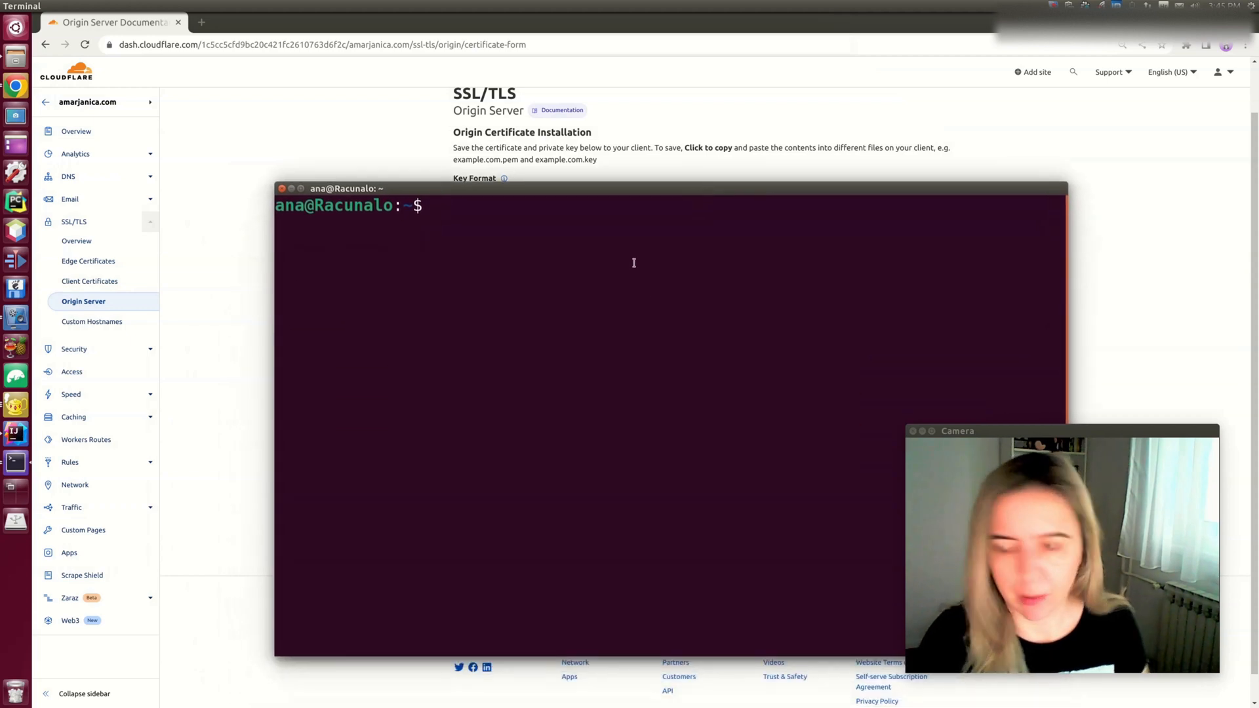
SSH in as bitnami@amarjanica with key ssh/anaaws.pem, answering yes to the host prompt.
text(ssh)
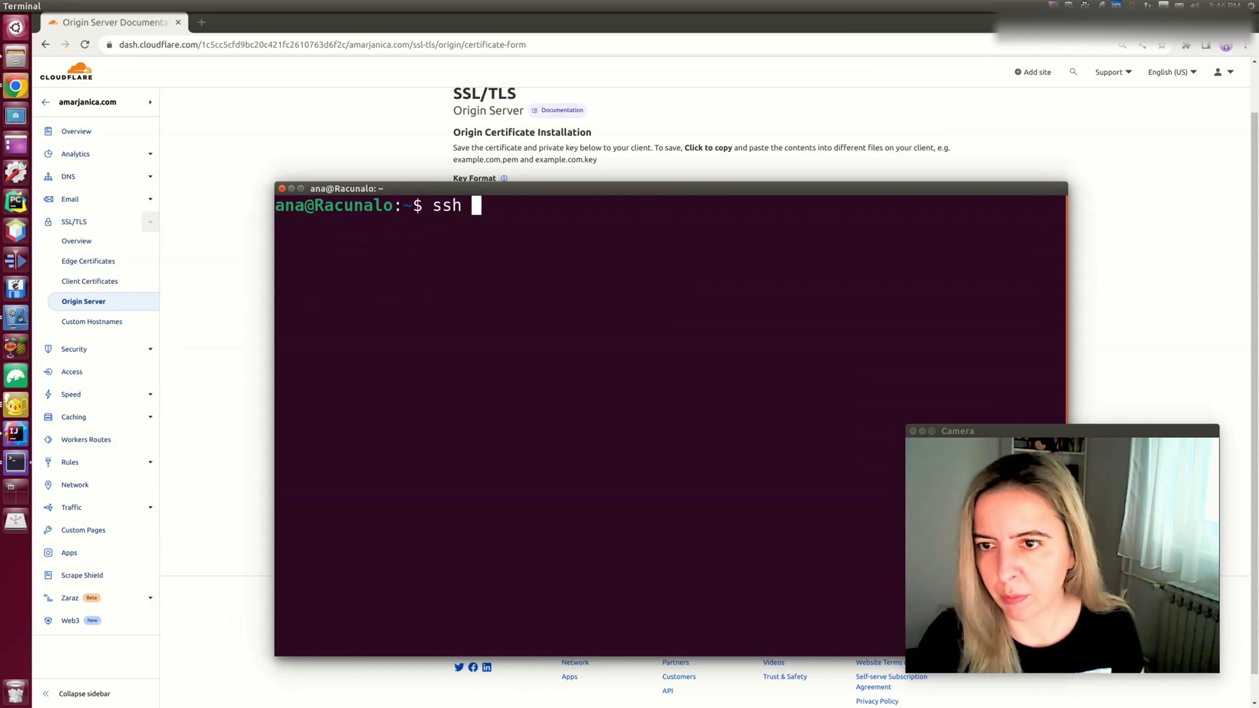
text(-i ssh/anaaws.pem bitnami@amarjanica)
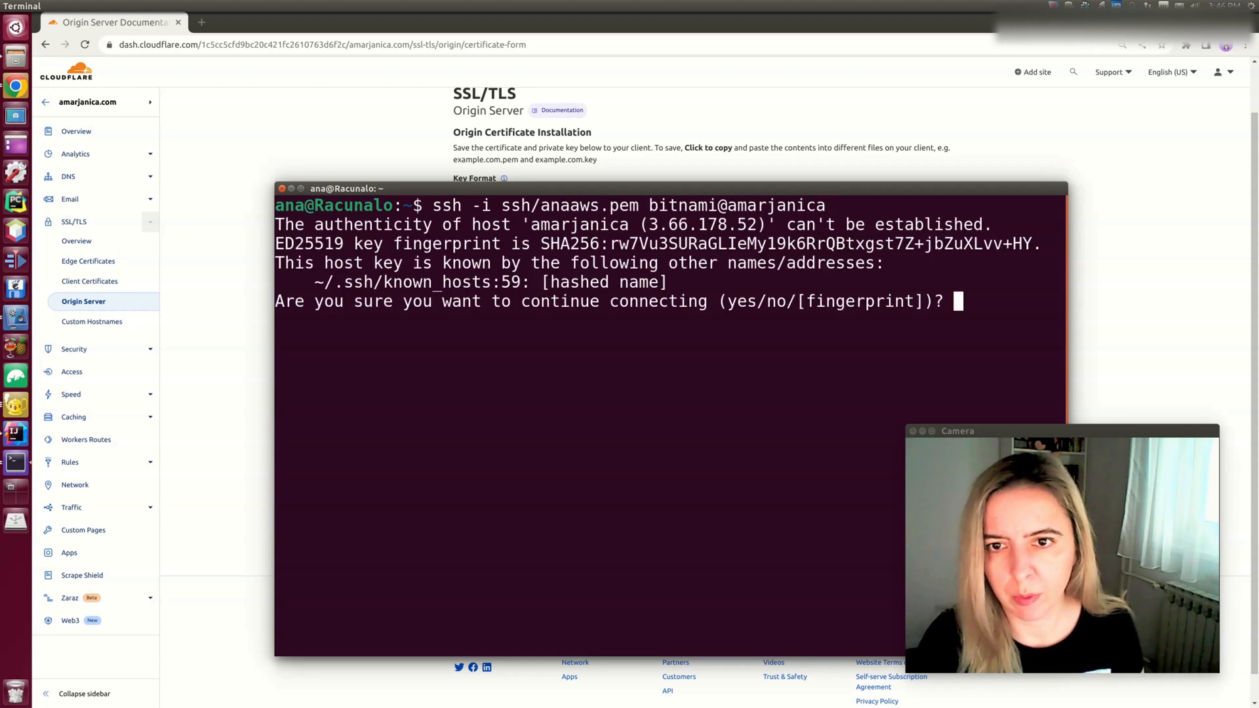
text(yes)
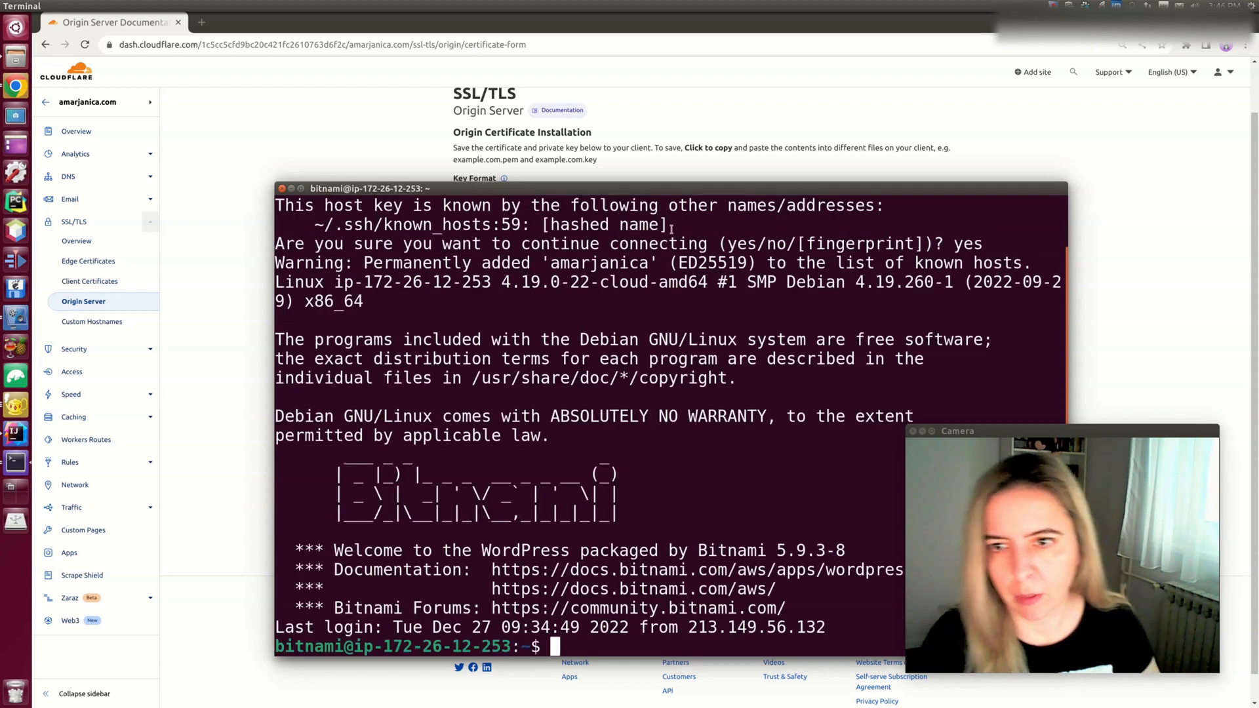
text(locate server.crt)
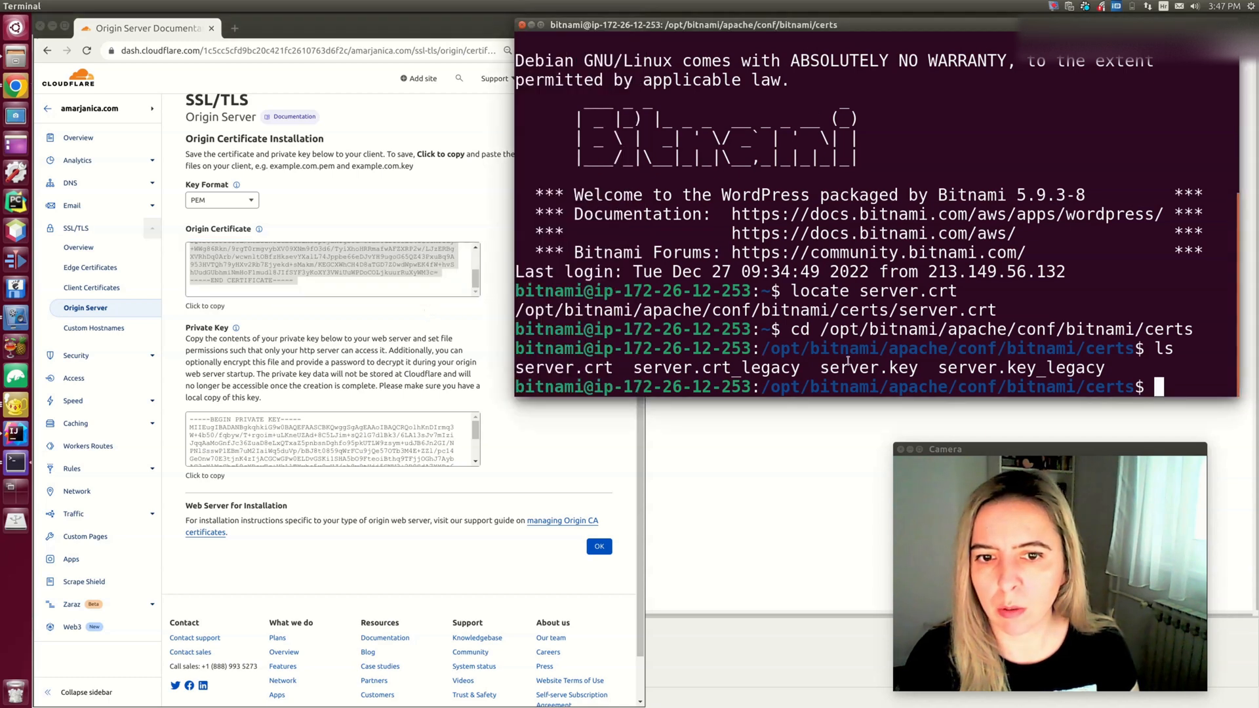
Select the server.crt file name in the certs directory listing.
double_click(563, 367)
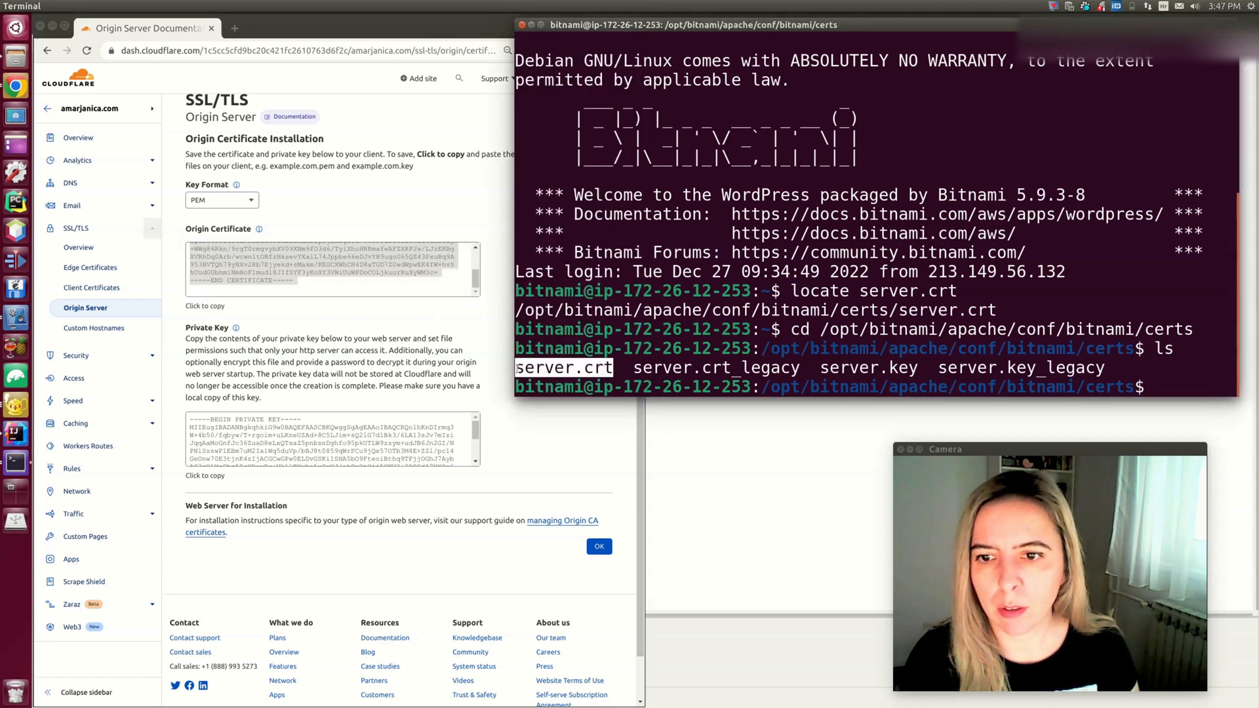
click(205, 475)
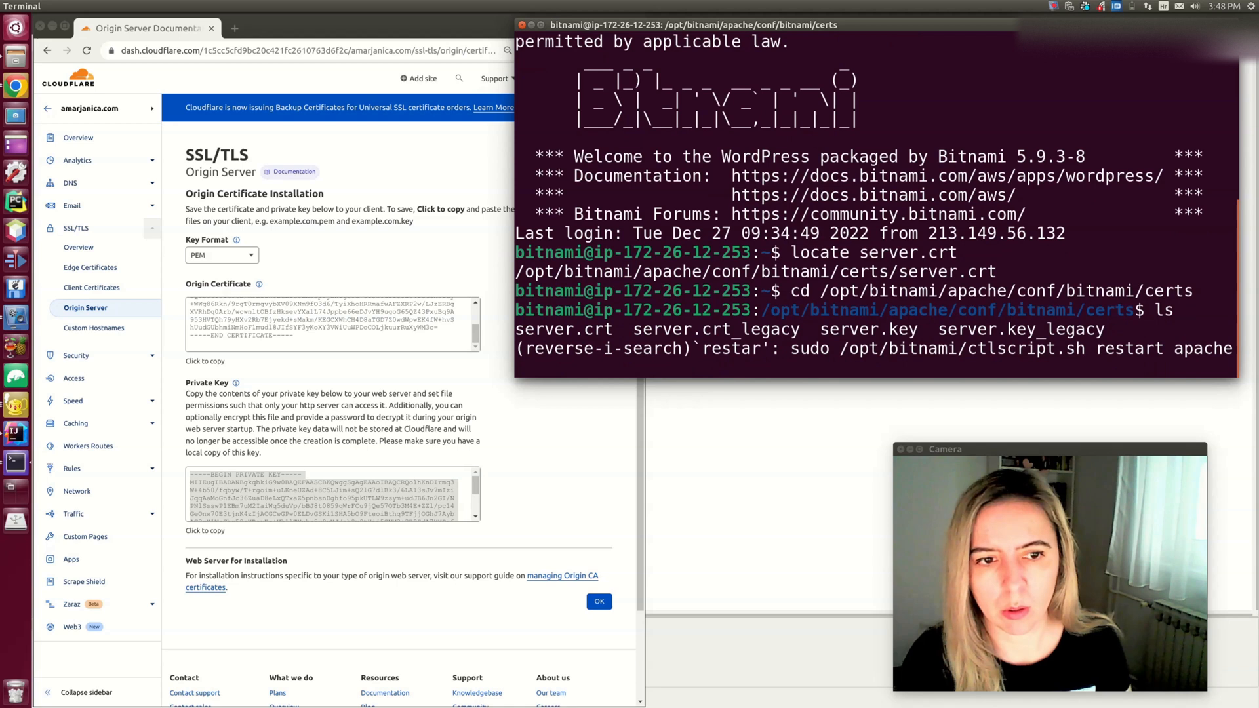
Recall the sudo ctlscript.sh restart apache command via reverse history search.
text(e)
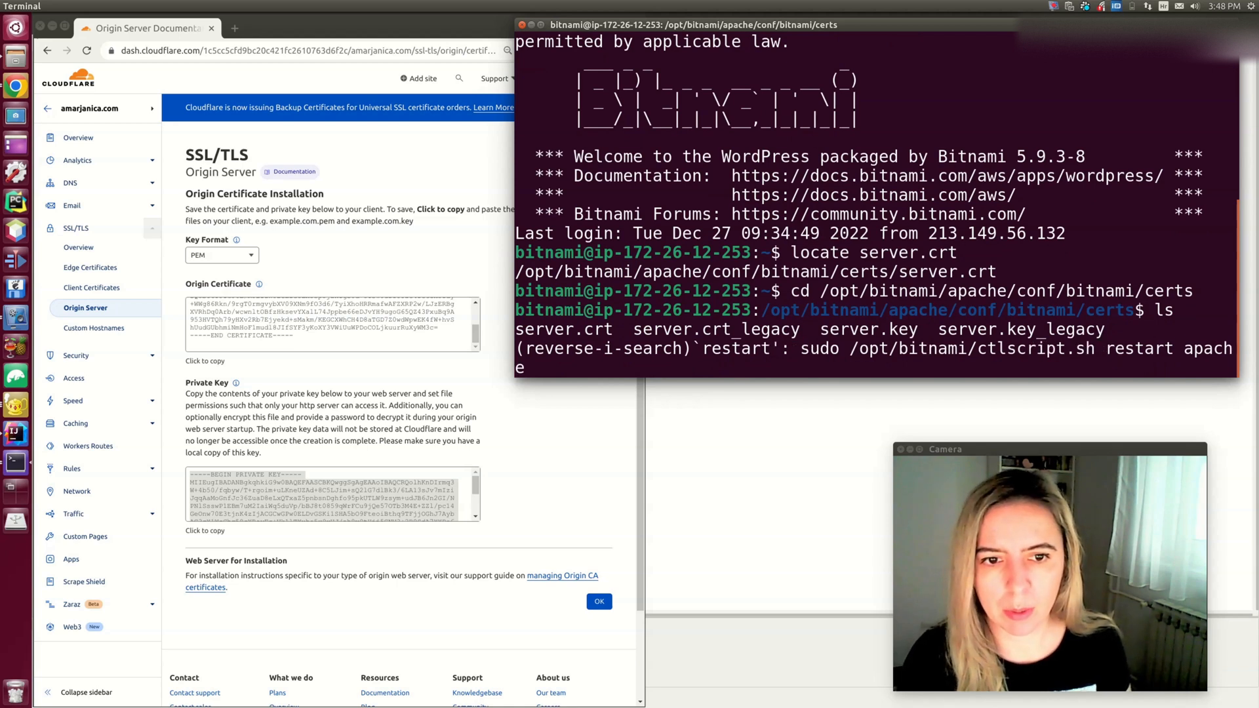